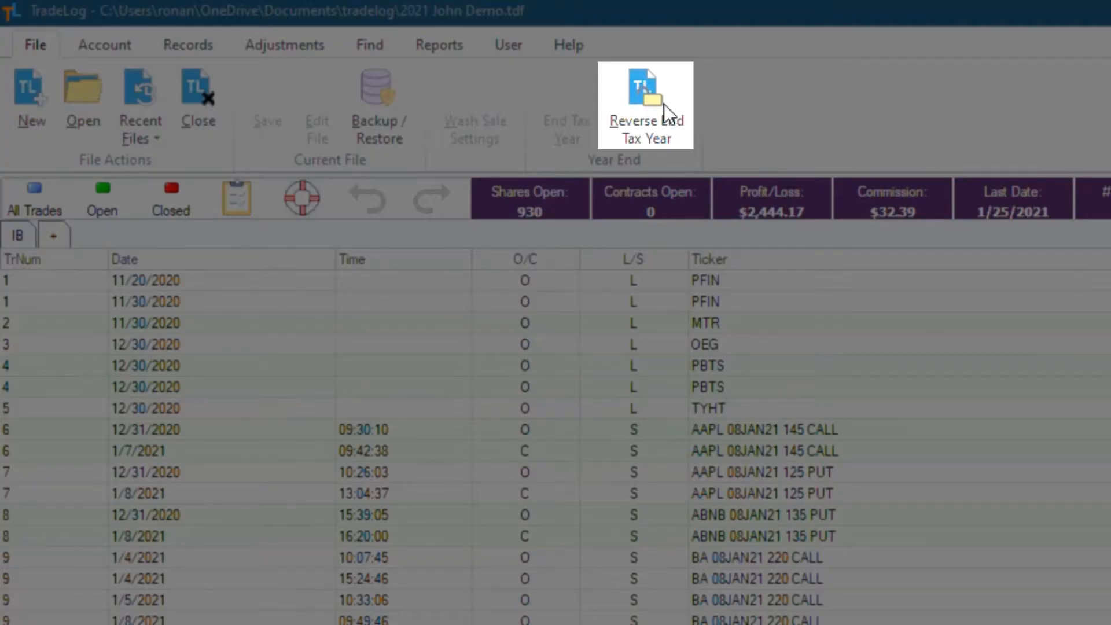
# - Choose Reverse End Tax Year for the 2021 demo trade file to bring up confirmation
pyautogui.click(646, 104)
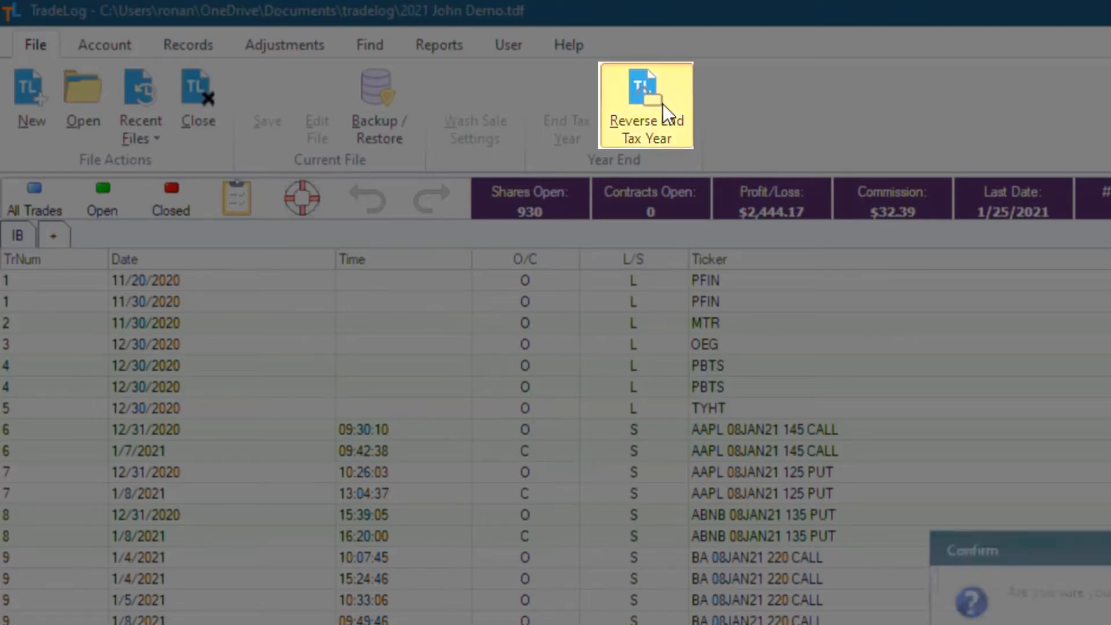
pyautogui.click(647, 107)
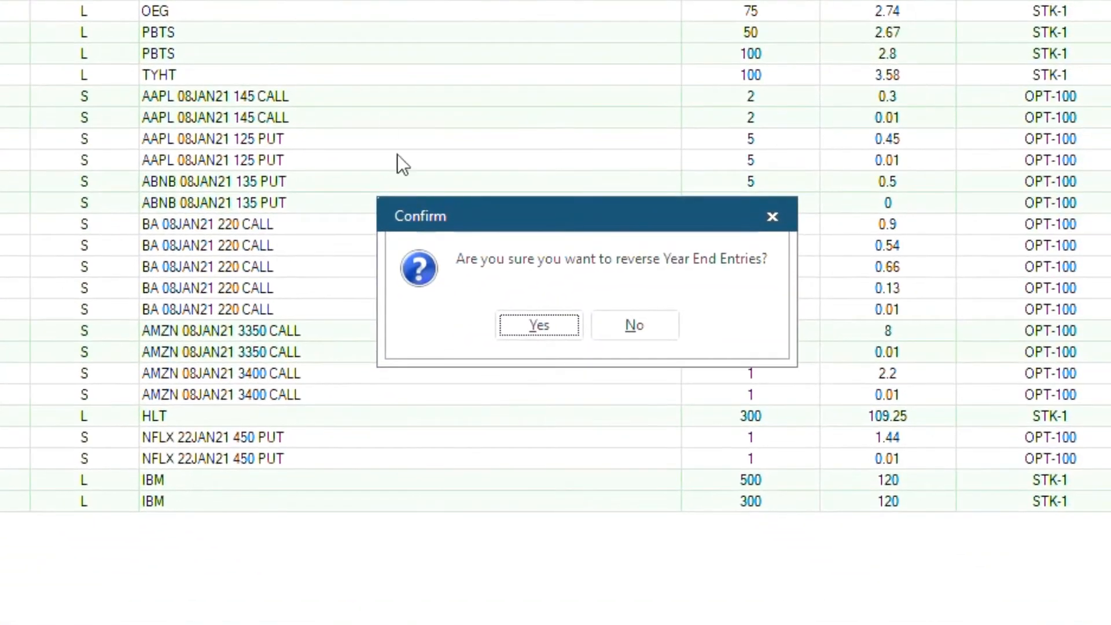
pyautogui.moveTo(539, 334)
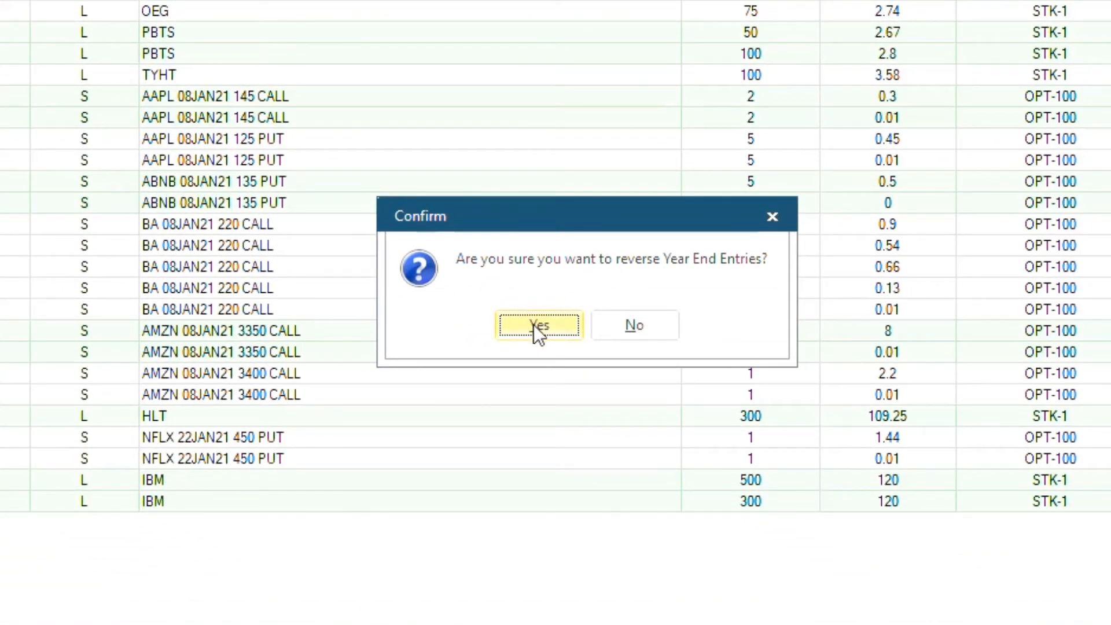
# - Confirm the reversal of Year End Entries with Yes
pyautogui.click(539, 325)
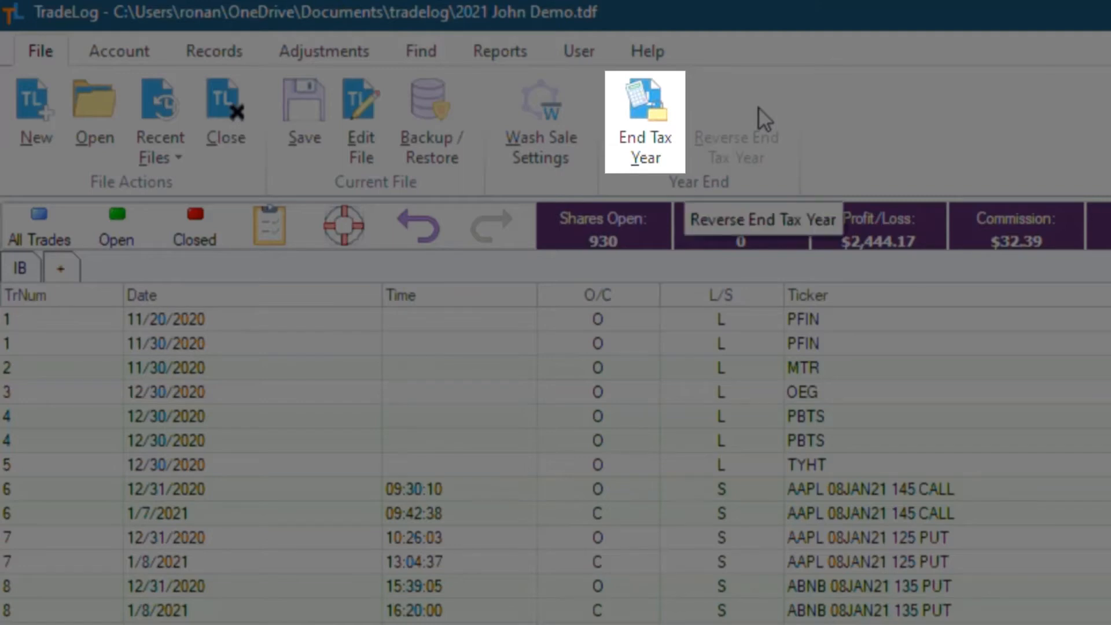
pyautogui.moveTo(1014, 150)
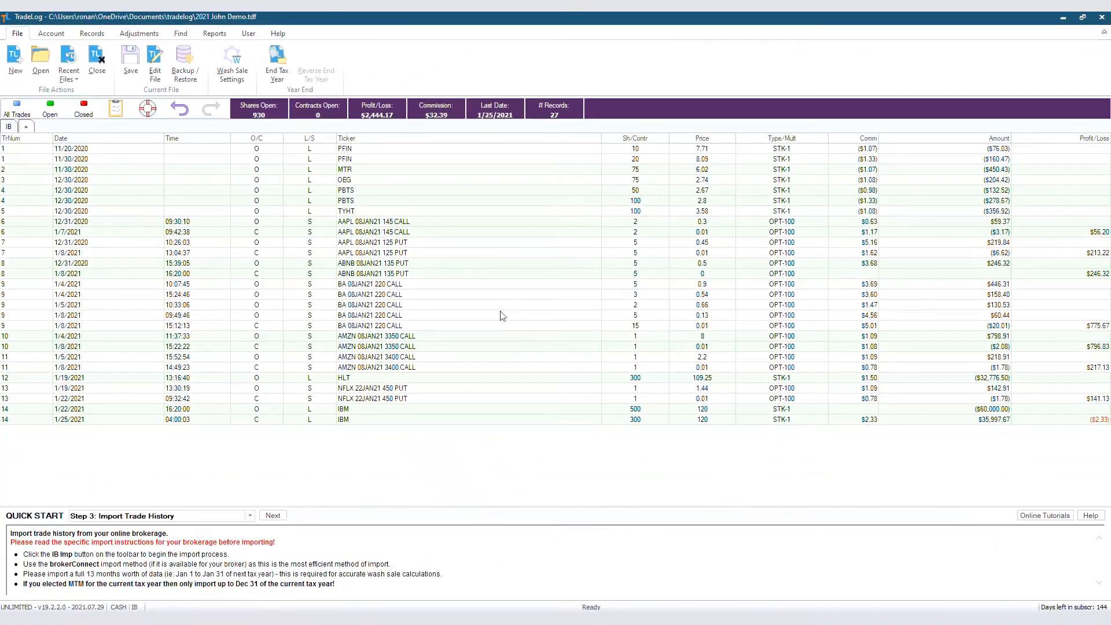
pyautogui.moveTo(558, 433)
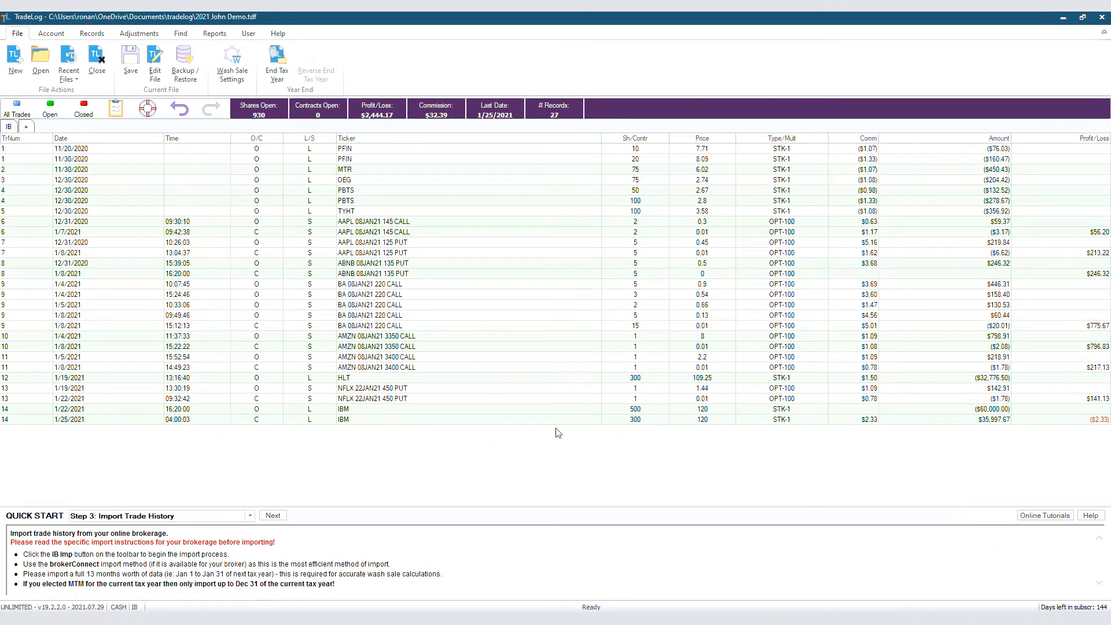